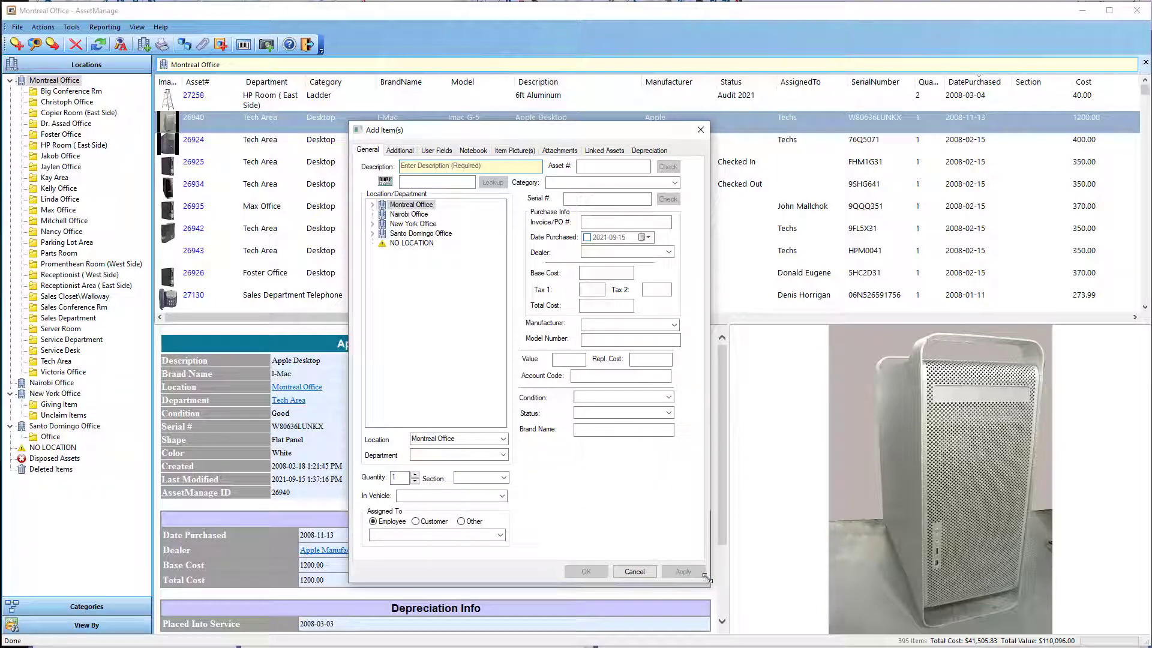
Browse the new item's Notebook, Item Picture(s) and Attachments tabs, then cancel the form
{"action": "left_click", "coordinate": [472, 150]}
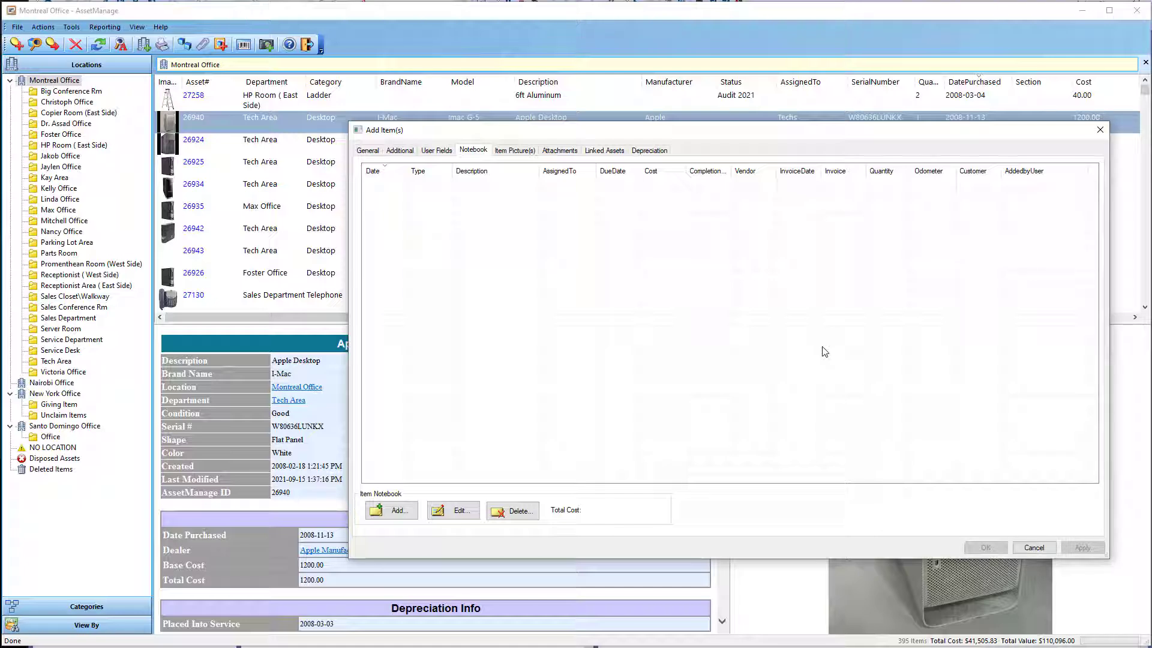
{"action": "mouse_move", "coordinate": [579, 140]}
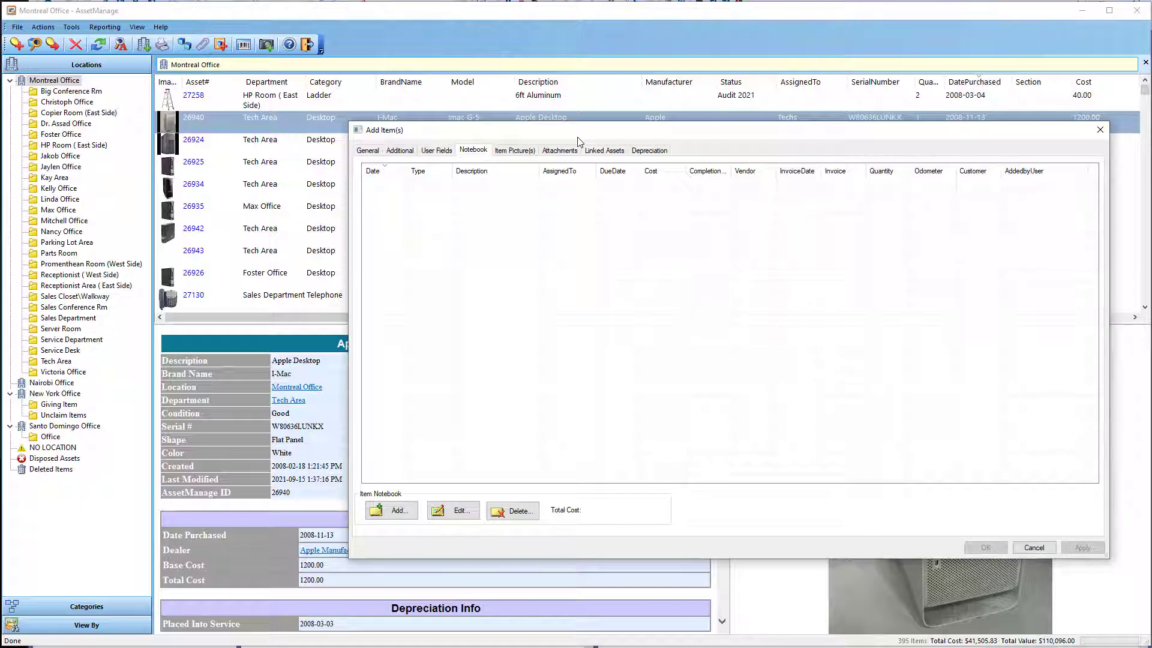
{"action": "left_click", "coordinate": [514, 150]}
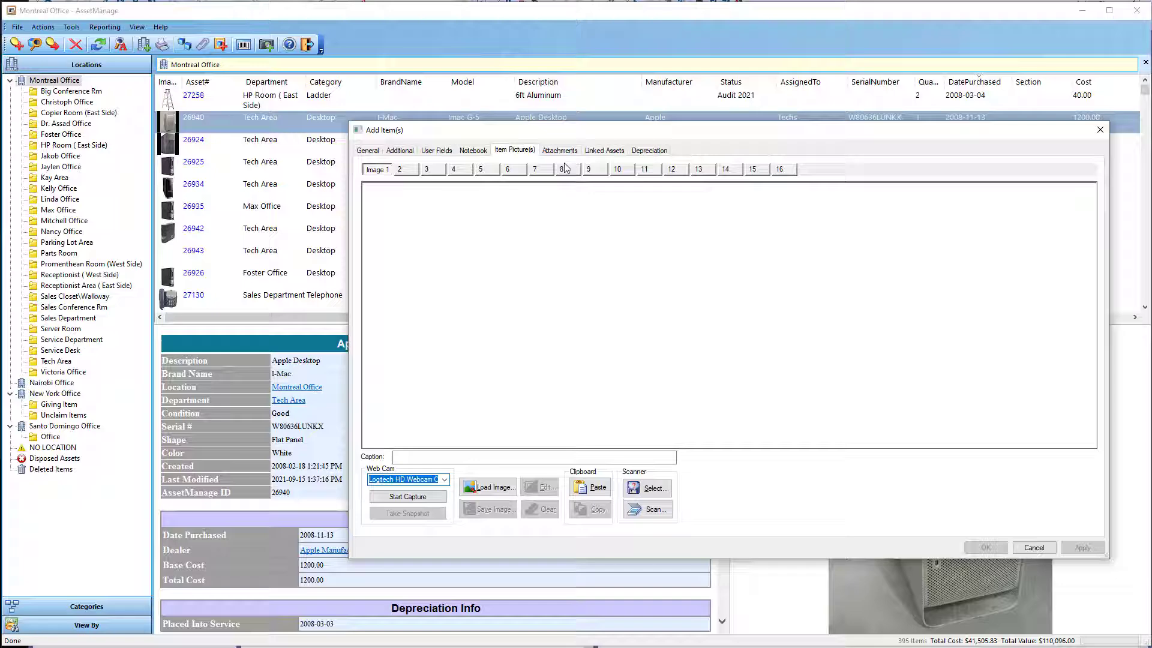
{"action": "left_click", "coordinate": [559, 150]}
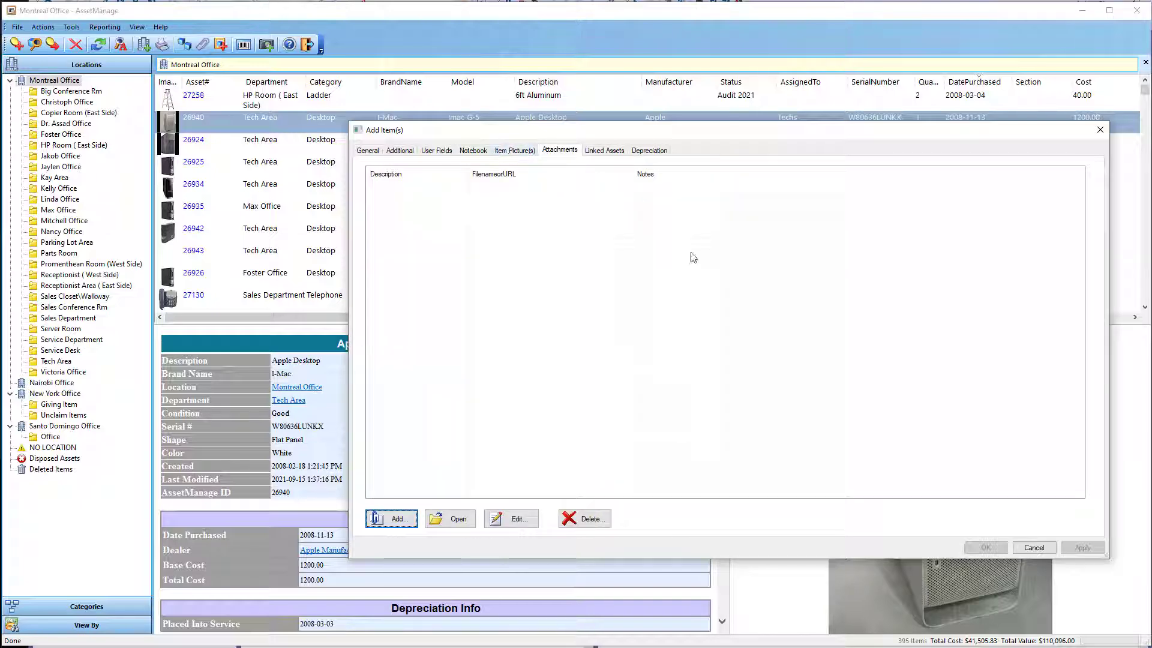
{"action": "left_click", "coordinate": [1034, 548]}
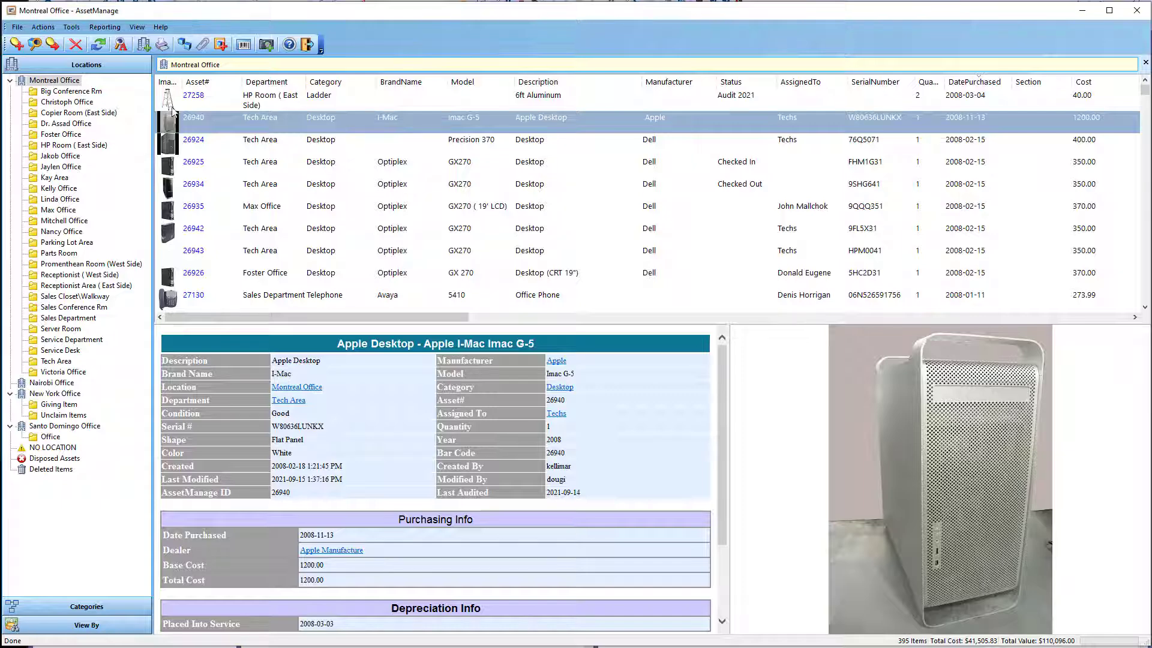
{"action": "left_click", "coordinate": [72, 27]}
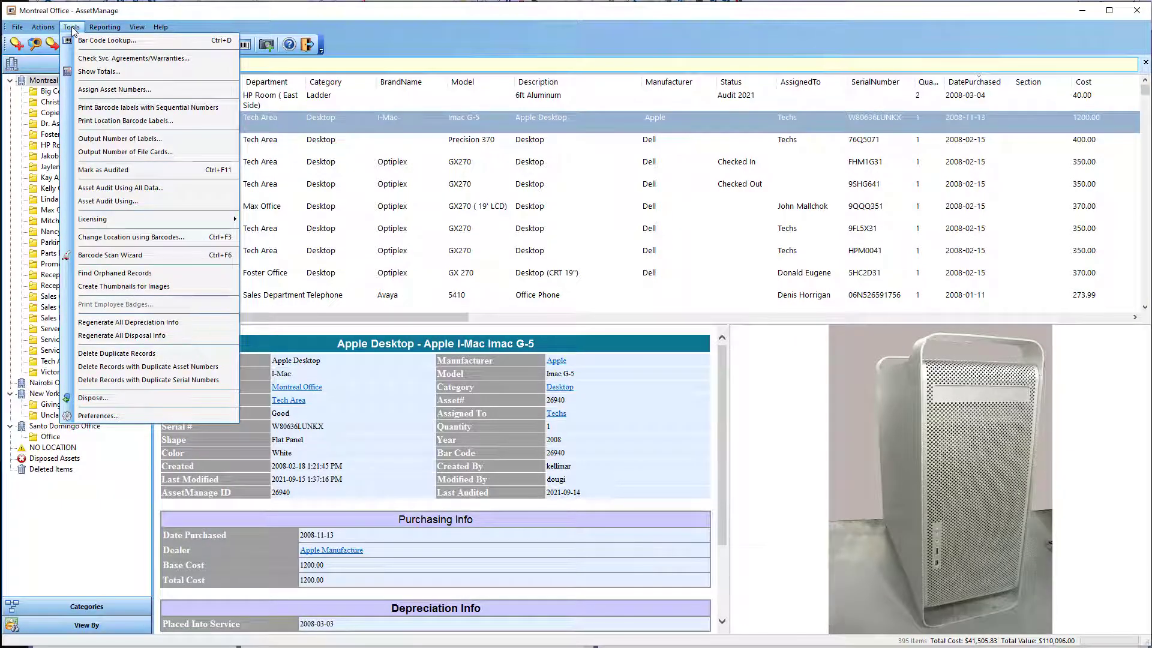
{"action": "mouse_move", "coordinate": [123, 58]}
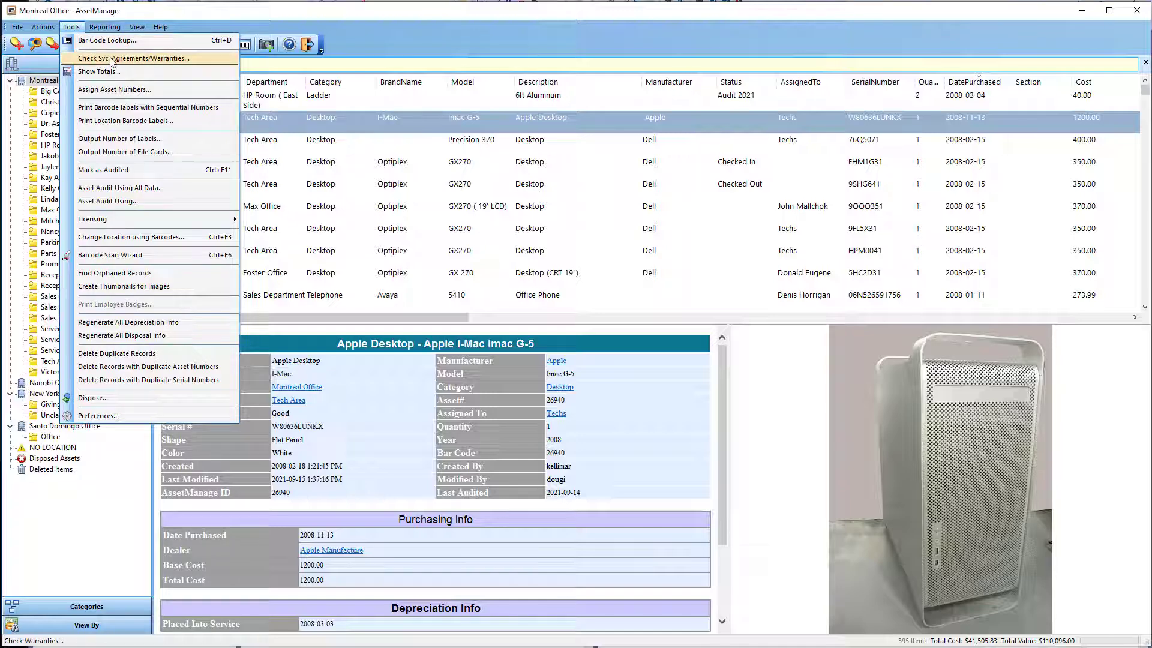
{"action": "left_click", "coordinate": [138, 58]}
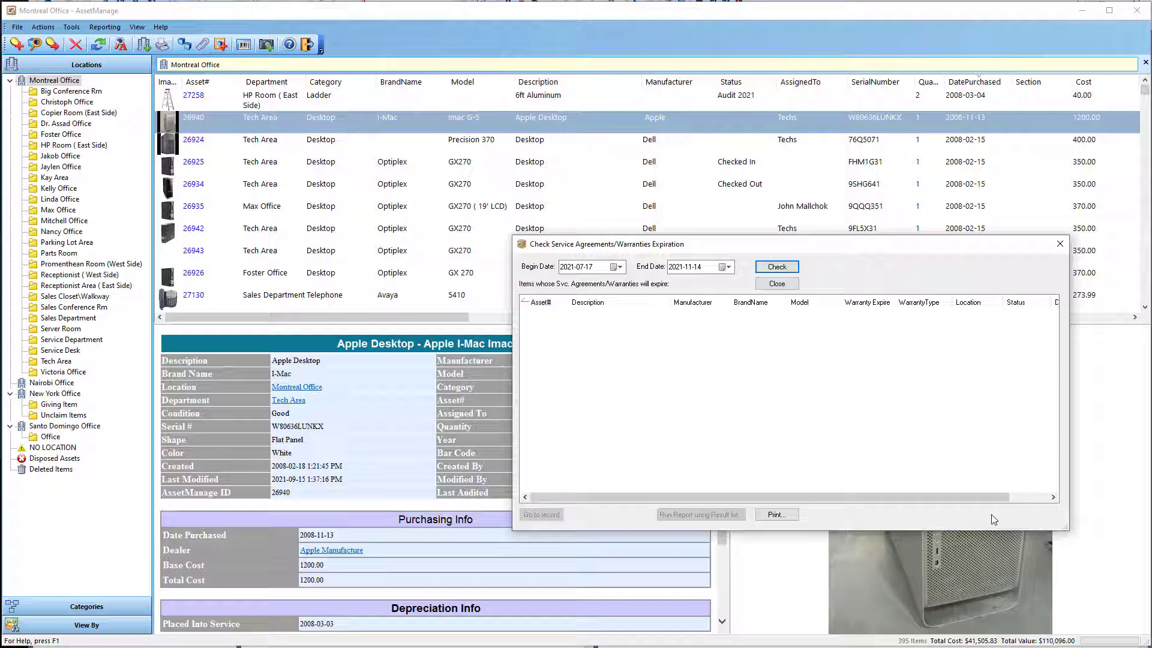
{"action": "left_click", "coordinate": [776, 283]}
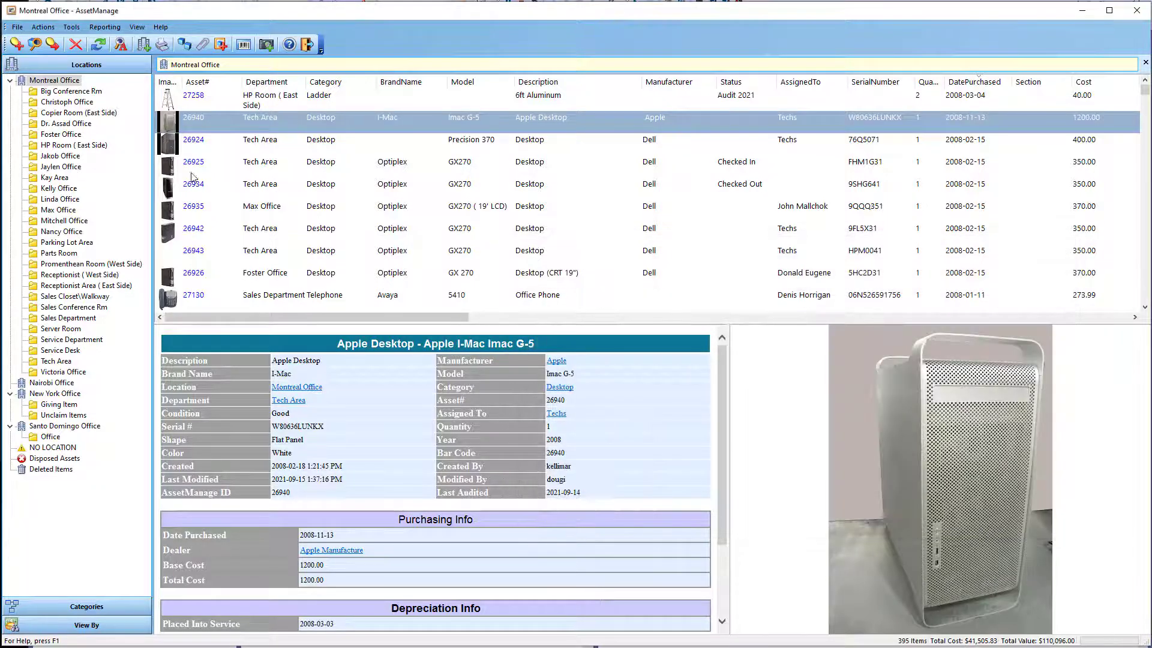
Open the Dispose Assets dialog for Dell Precision 370 asset 26924 and cancel it
{"action": "right_click", "coordinate": [193, 139]}
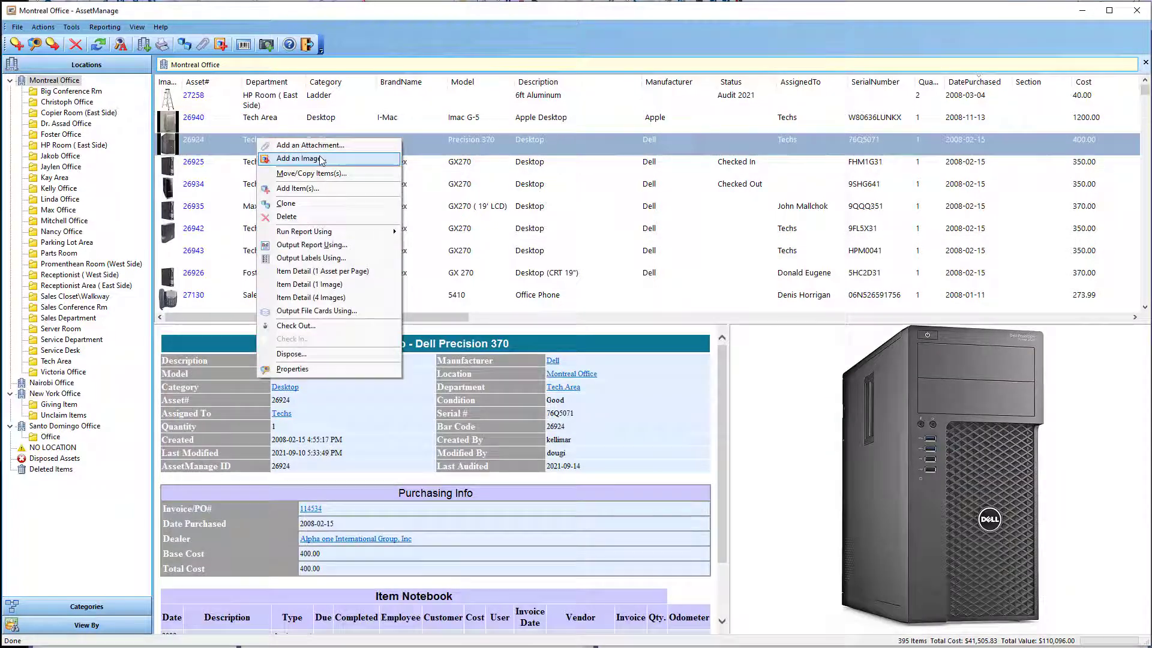
{"action": "mouse_move", "coordinate": [296, 325]}
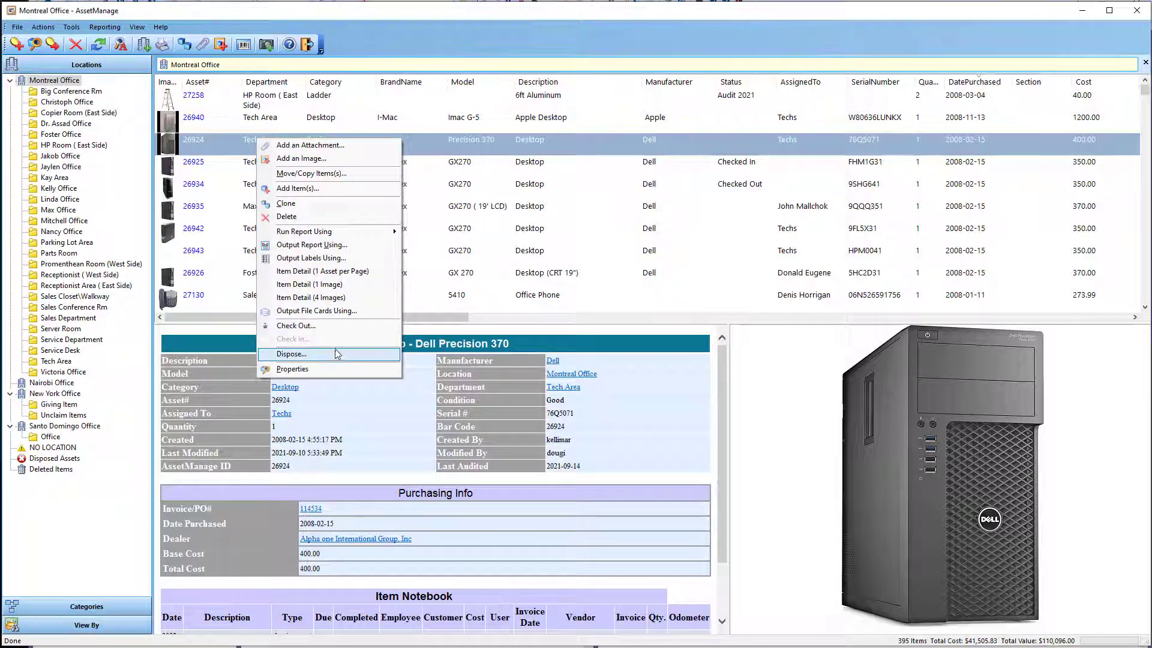
{"action": "left_click", "coordinate": [291, 353]}
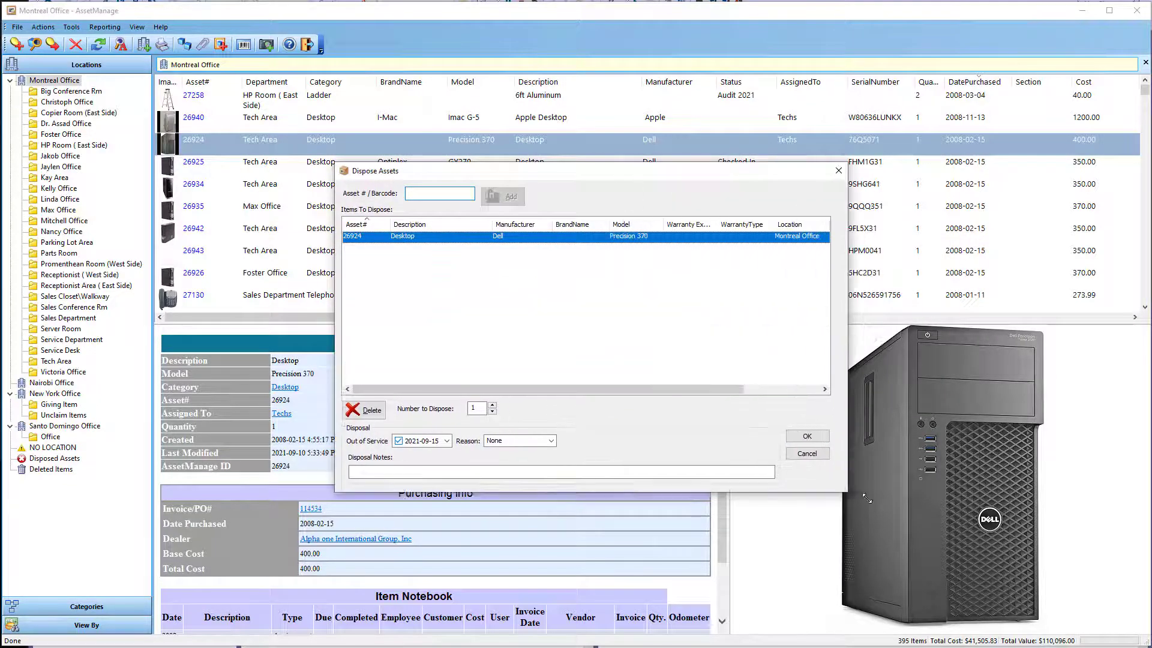
{"action": "left_click", "coordinate": [807, 453]}
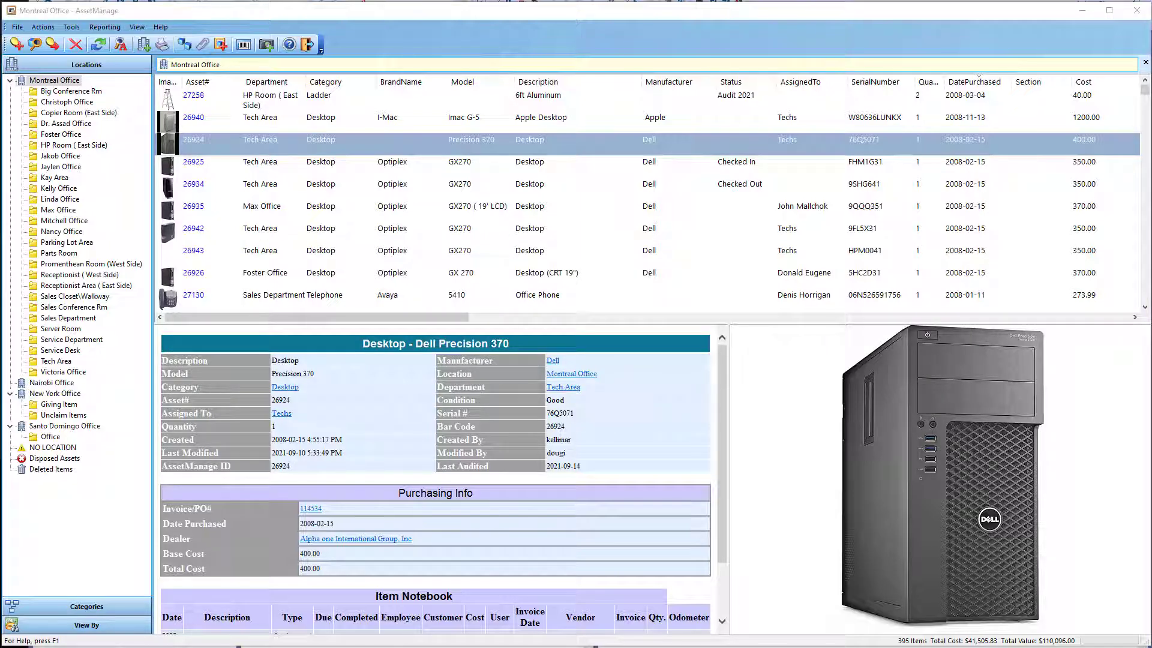
Choose Actions > Add Item(s) Using Barcode Scan to open the barcode add-item form
{"action": "left_click", "coordinate": [43, 27]}
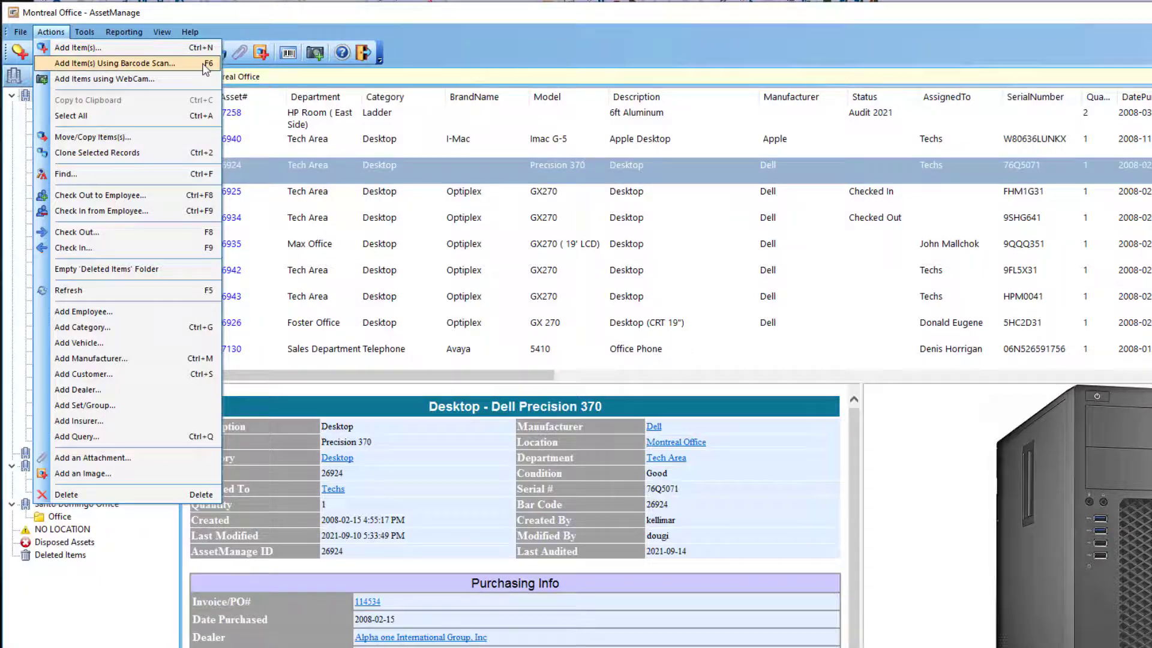
{"action": "left_click", "coordinate": [78, 48]}
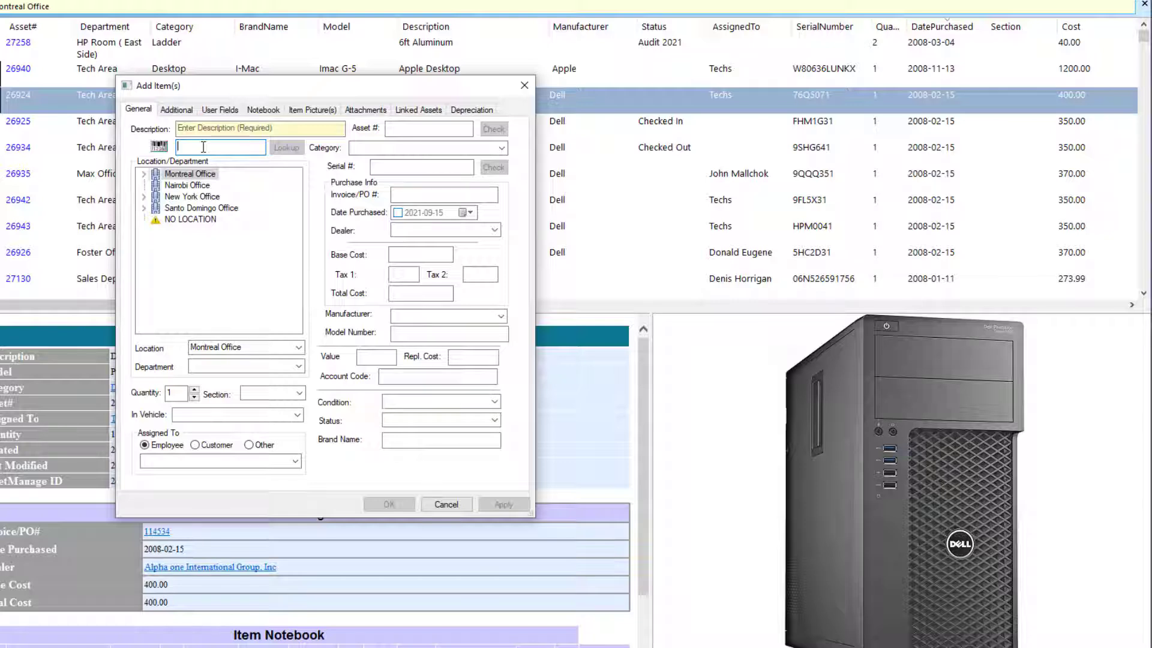
Look up the barcode and save the Brother DK-1208 labels as asset 27472
{"action": "left_click", "coordinate": [286, 147]}
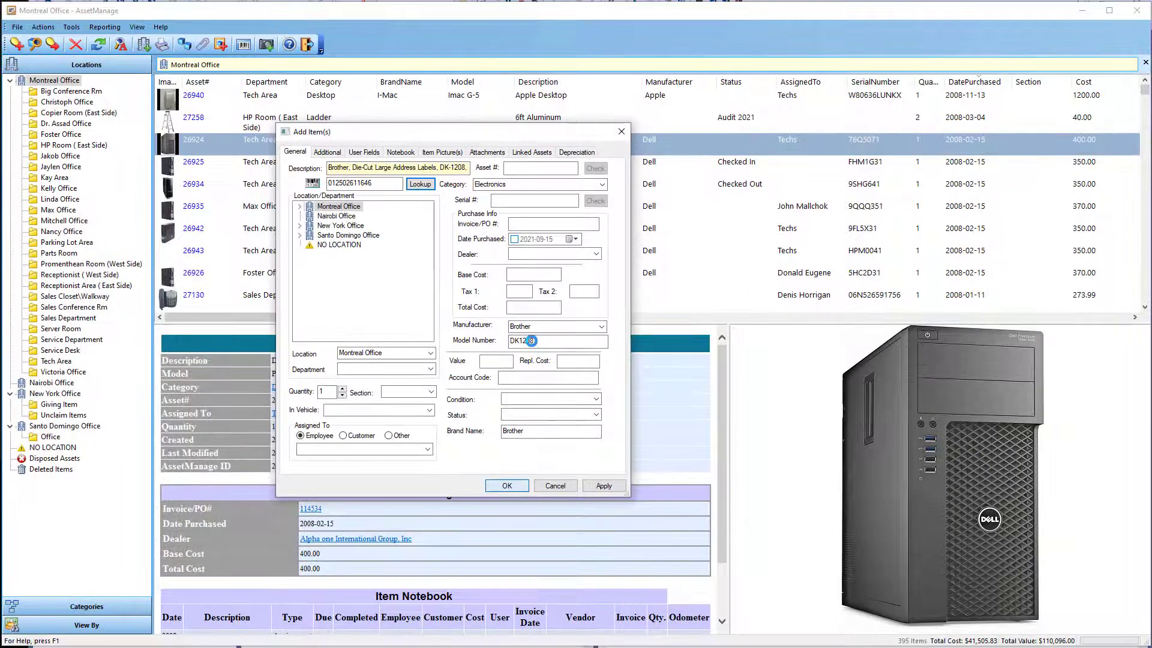
{"action": "left_click", "coordinate": [507, 485]}
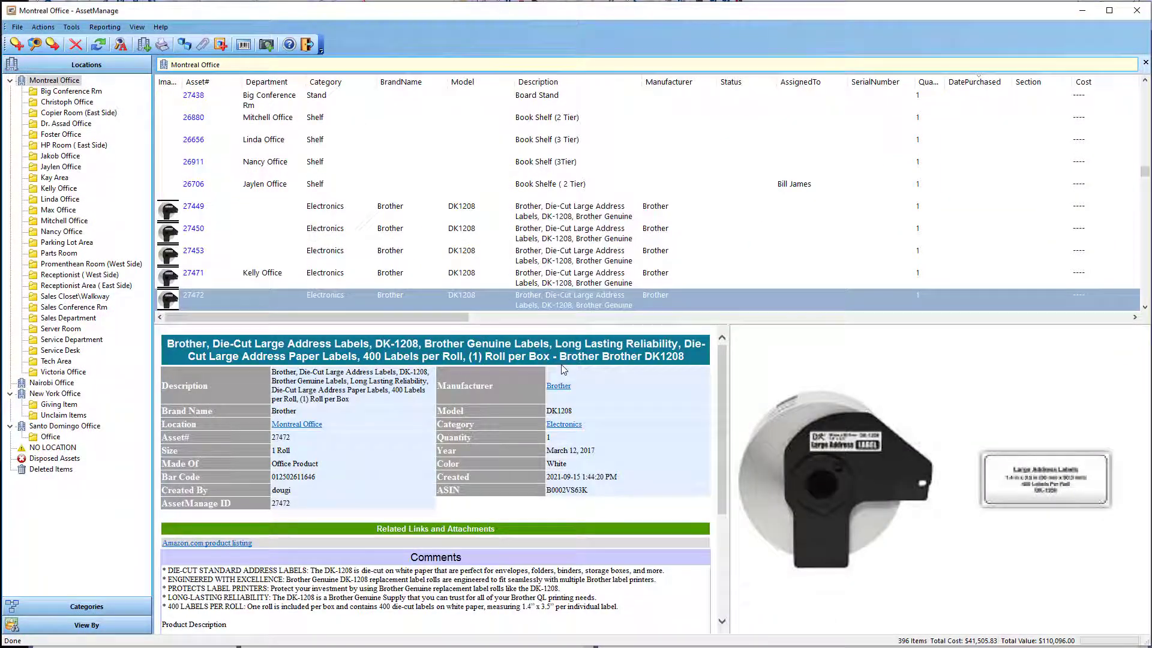
{"action": "mouse_move", "coordinate": [645, 454]}
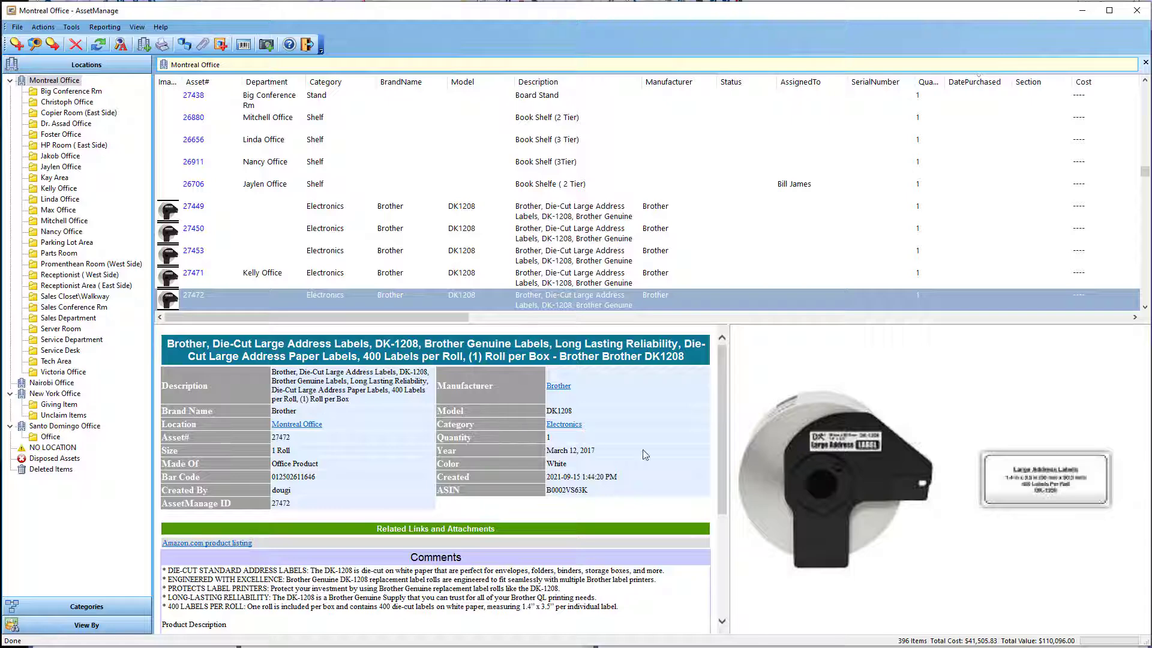
{"action": "scroll", "scroll_direction": "down", "scroll_amount": 3}
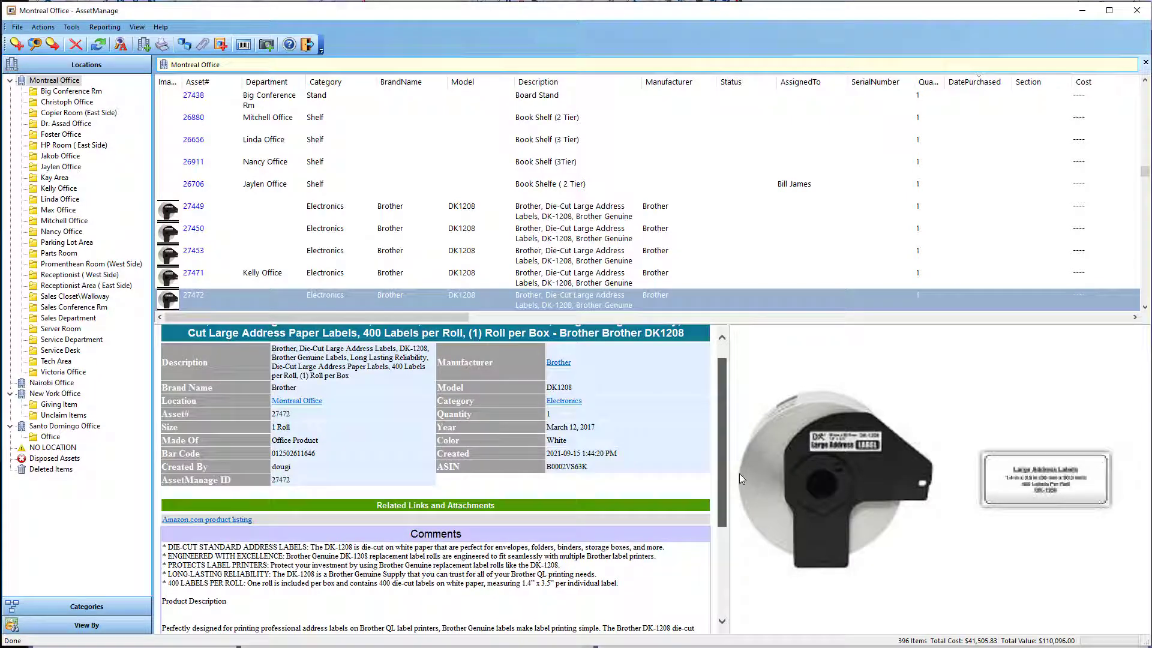
{"action": "mouse_move", "coordinate": [218, 523]}
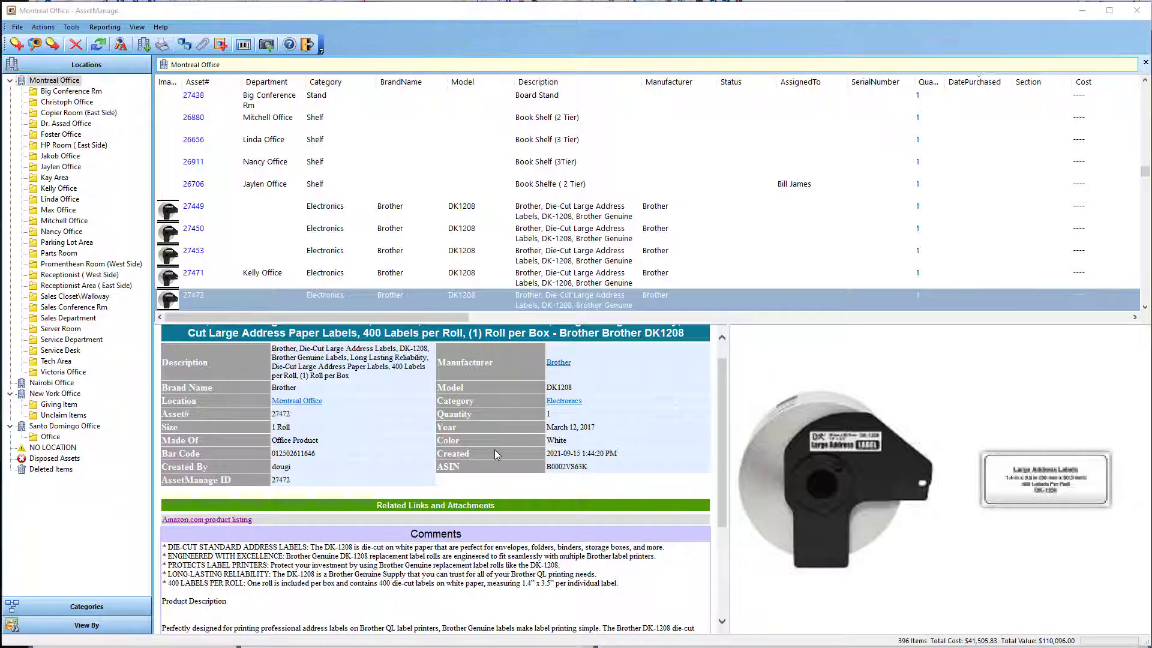
Open the Brother DK-1208 Amazon.com listing and scroll through its details and related items
{"action": "left_click", "coordinate": [207, 519]}
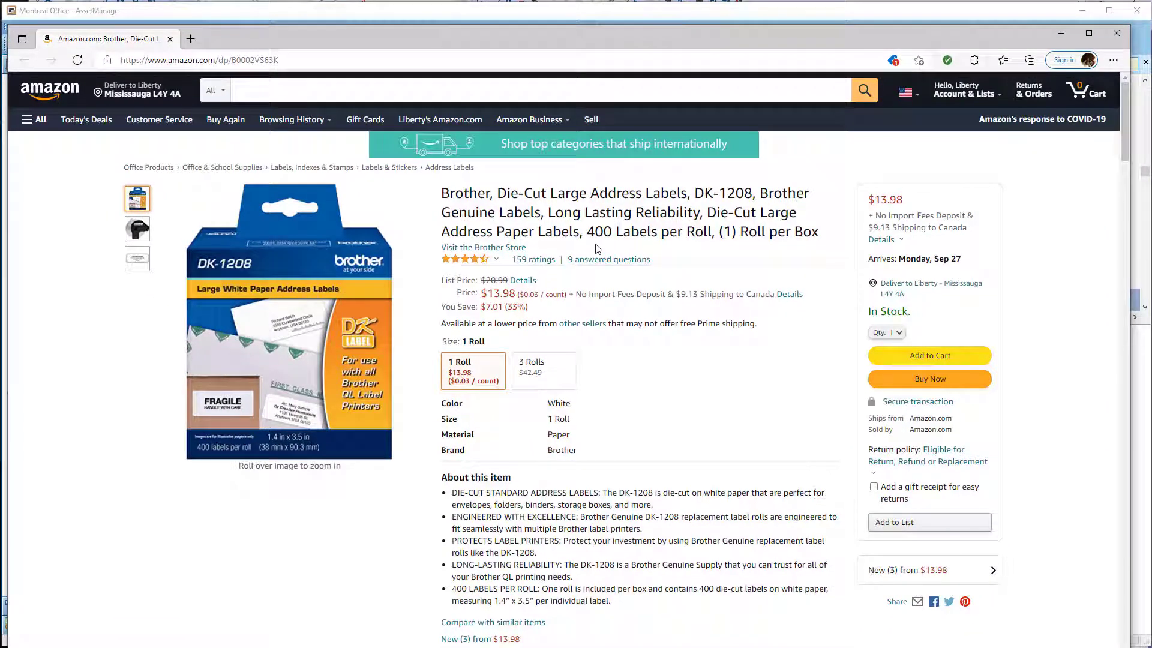
{"action": "scroll", "scroll_direction": "down", "scroll_amount": 3}
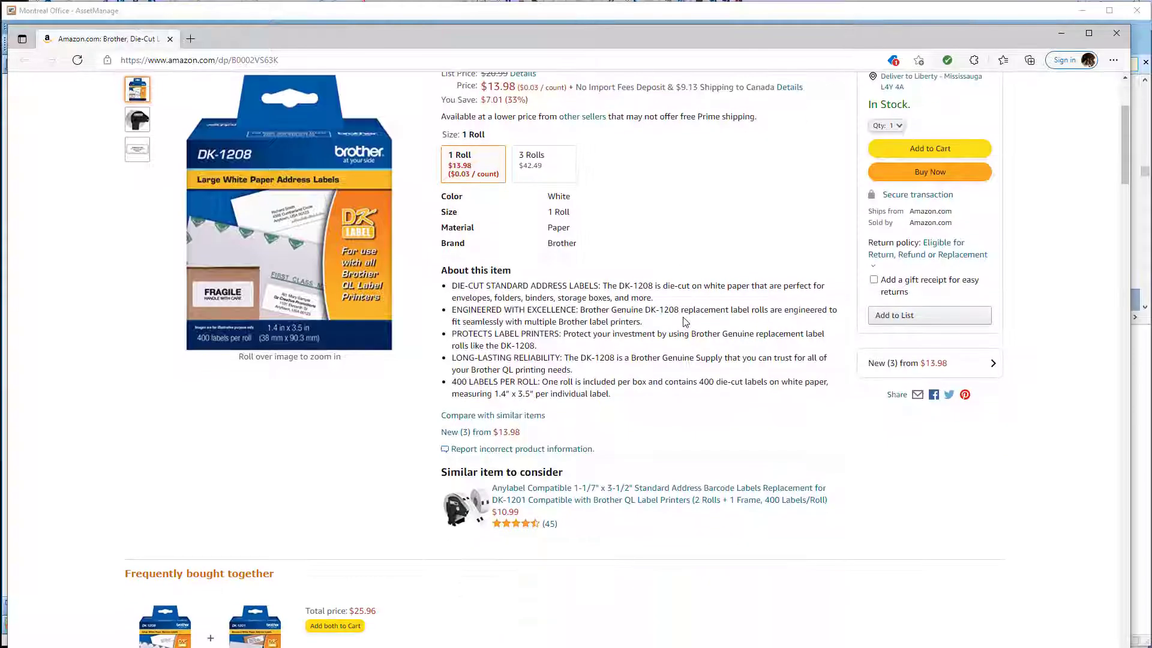
{"action": "scroll", "scroll_direction": "down", "scroll_amount": 3}
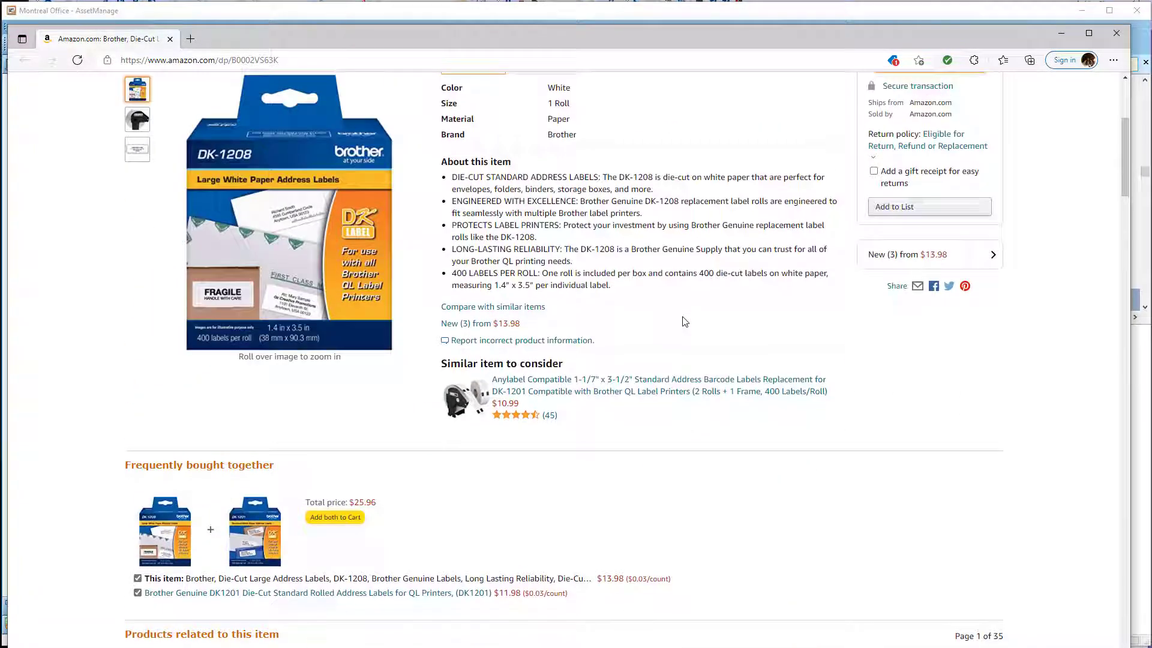
{"action": "scroll", "scroll_direction": "down", "scroll_amount": 3}
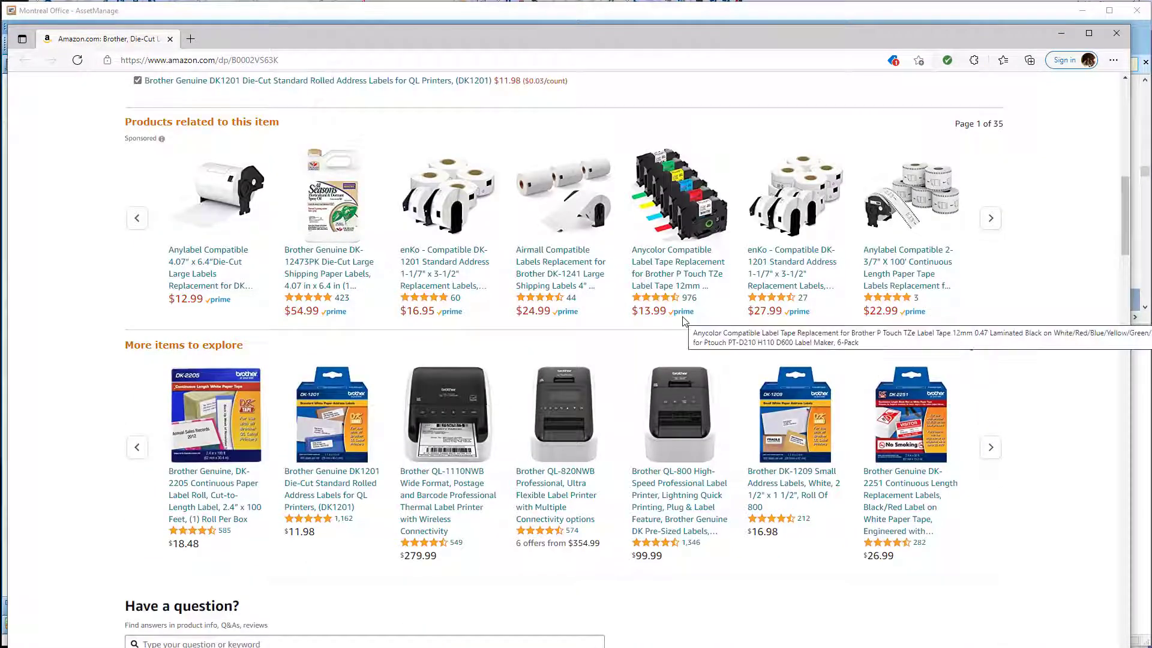
{"action": "scroll", "scroll_direction": "down", "scroll_amount": 3}
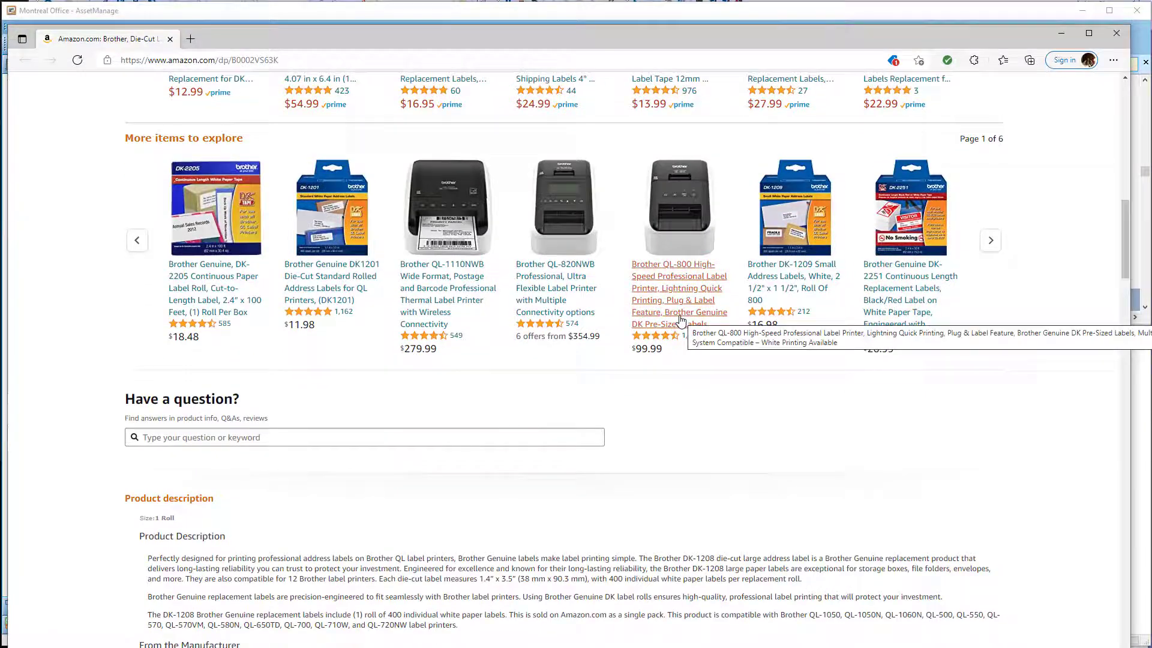